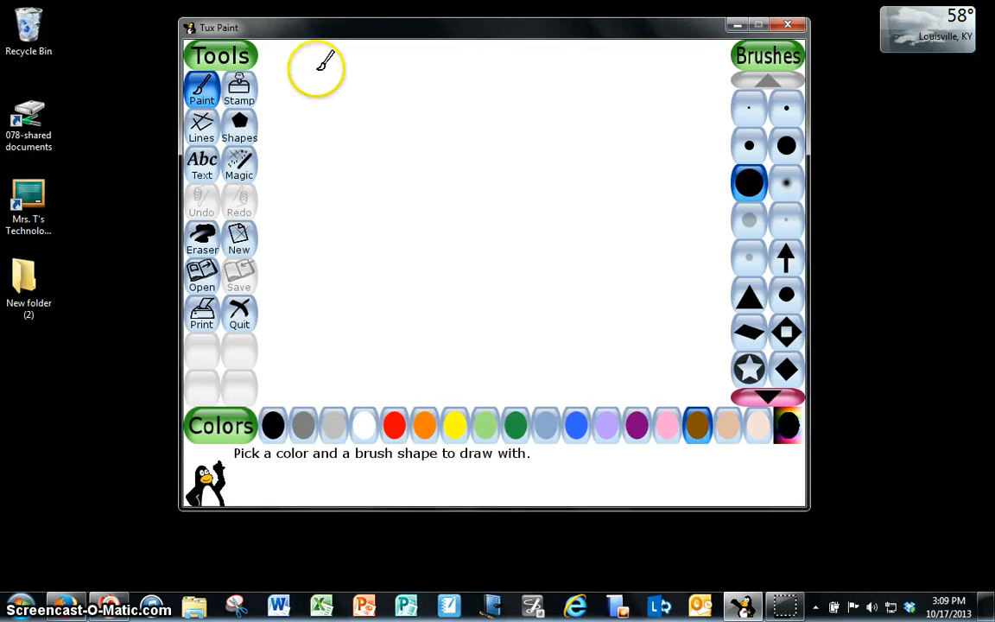
{"action": "mouse_move", "coordinate": [202, 89]}
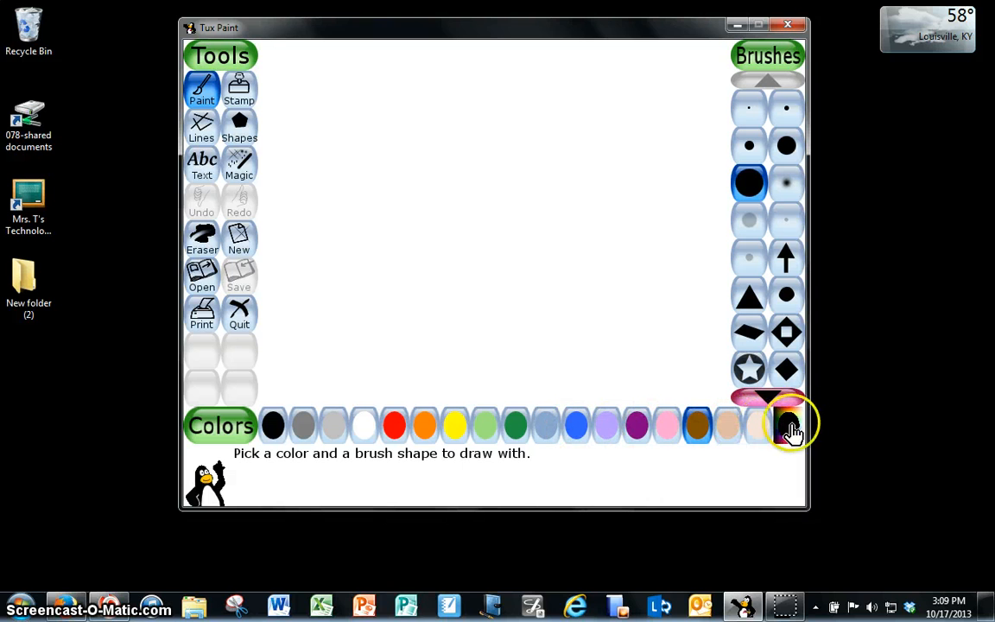
Step: Set a custom teal paint colour from the rainbow spectrum picker
{"action": "left_click", "coordinate": [791, 425]}
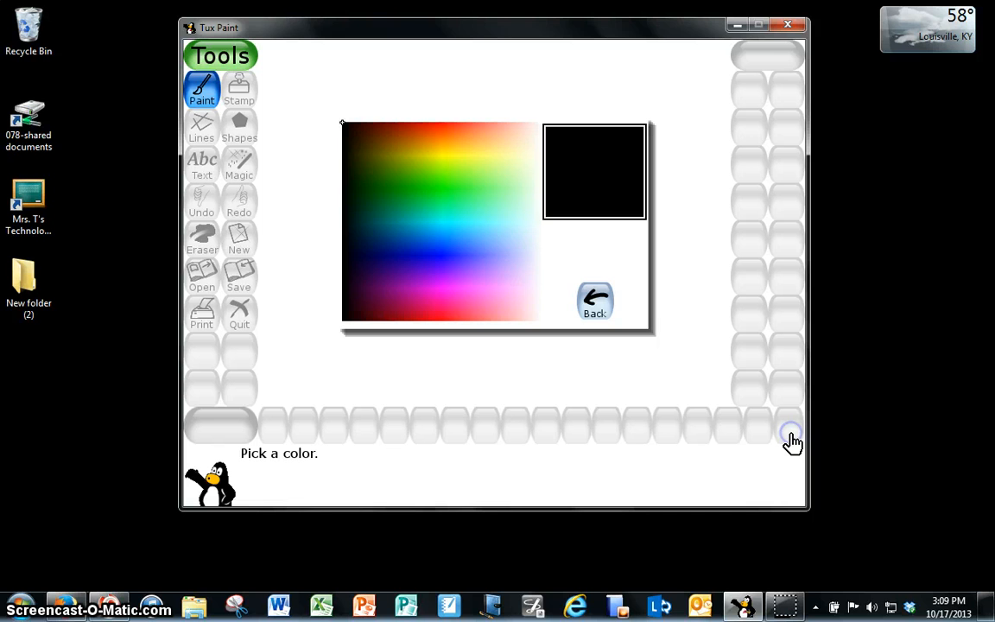
{"action": "left_click", "coordinate": [391, 160]}
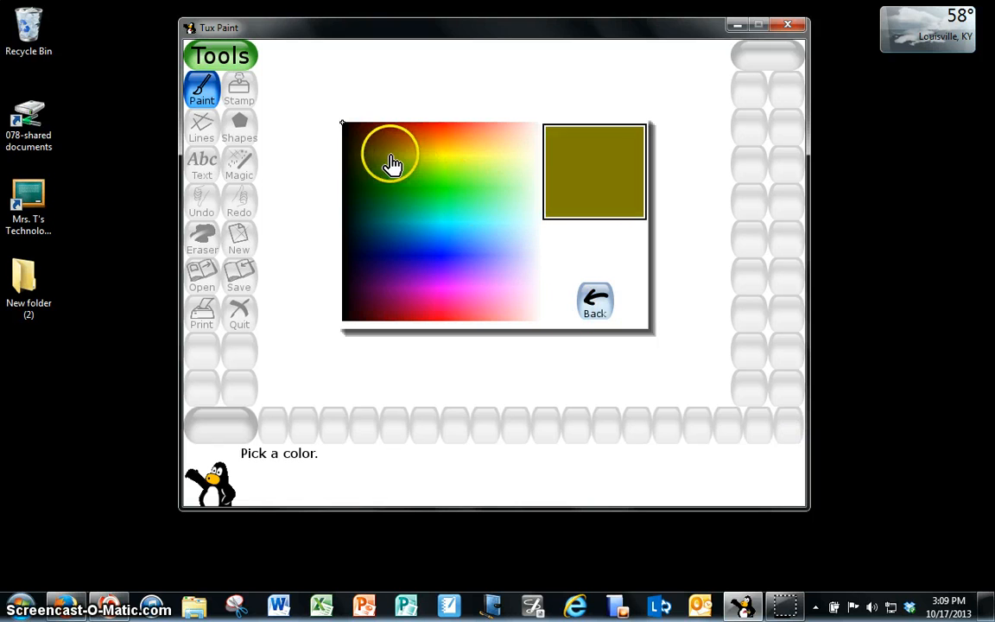
{"action": "left_click", "coordinate": [410, 233]}
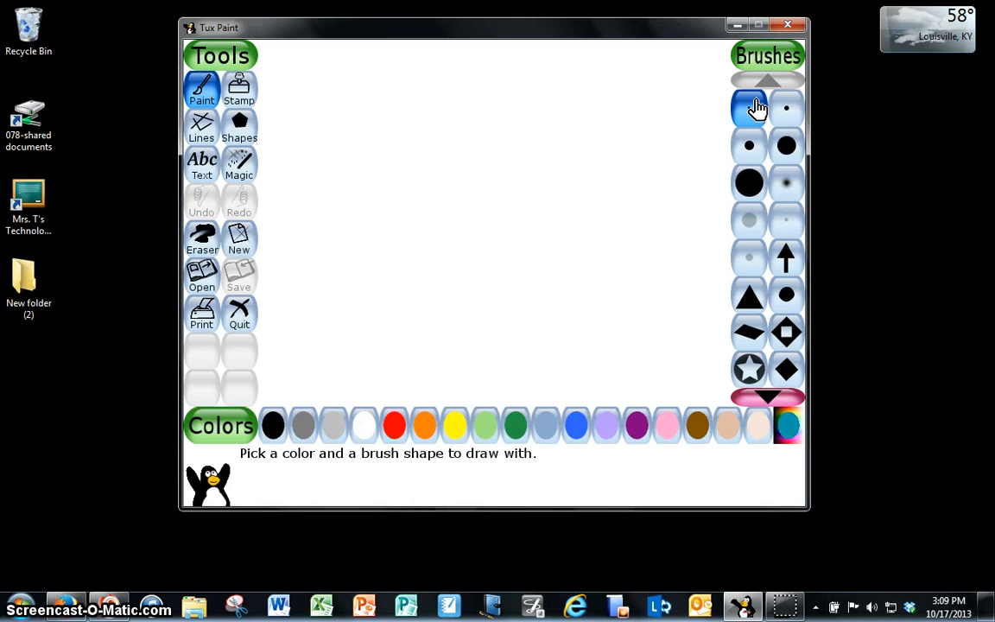
Step: Paint a thin wavy teal line and a thicker soft blurry teal stroke
{"action": "left_click", "coordinate": [749, 108]}
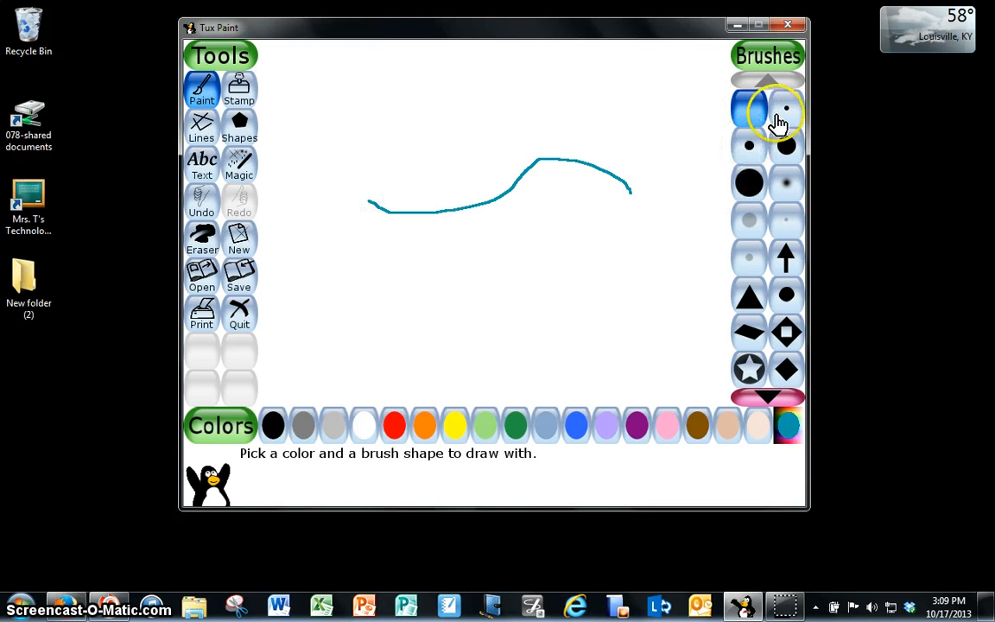
{"action": "left_click_drag", "start_coordinate": [430, 253], "coordinate": [680, 255]}
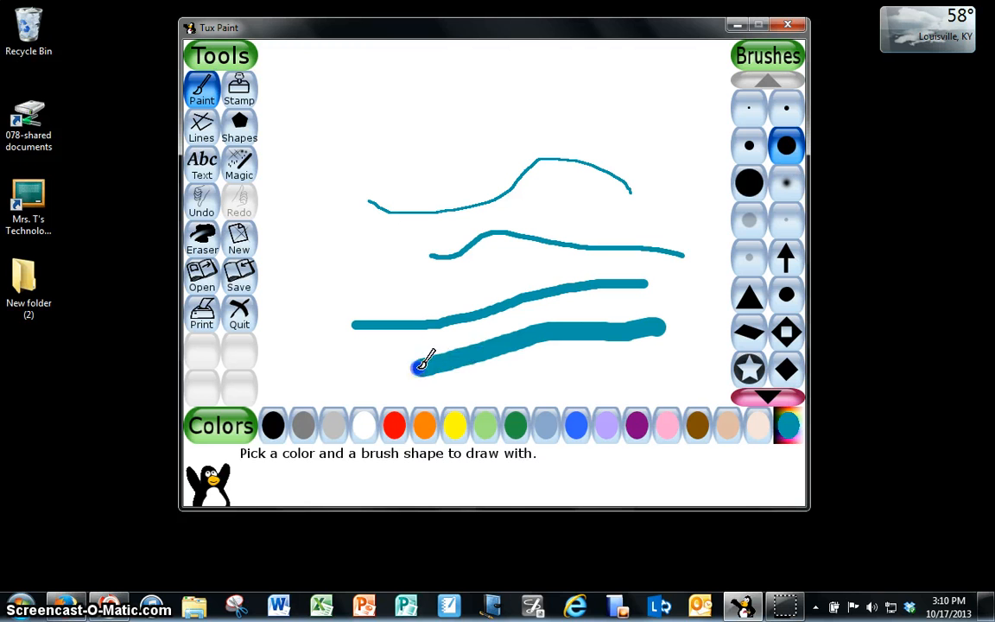
{"action": "left_click", "coordinate": [749, 182]}
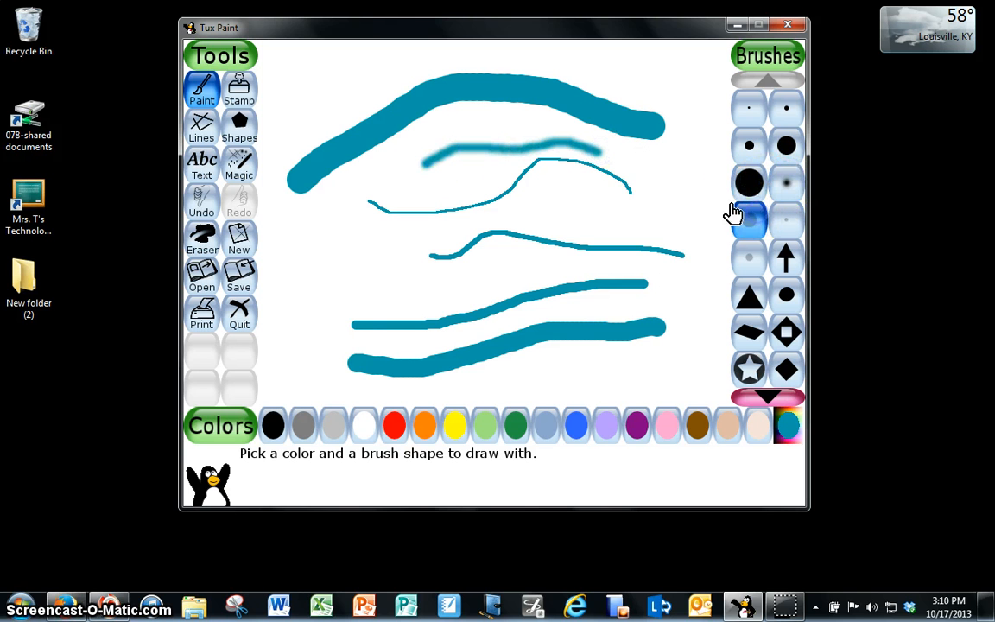
{"action": "left_click_drag", "start_coordinate": [510, 213], "coordinate": [721, 214]}
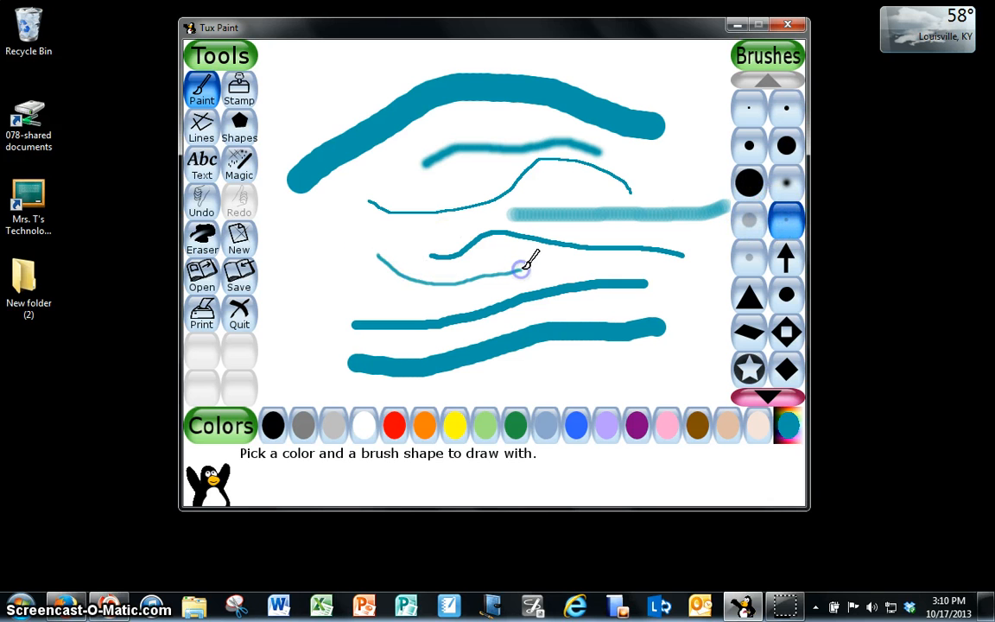
Step: Use the arrow-trail brush for looping teal arrows, then reveal more brush shapes
{"action": "left_click", "coordinate": [785, 260]}
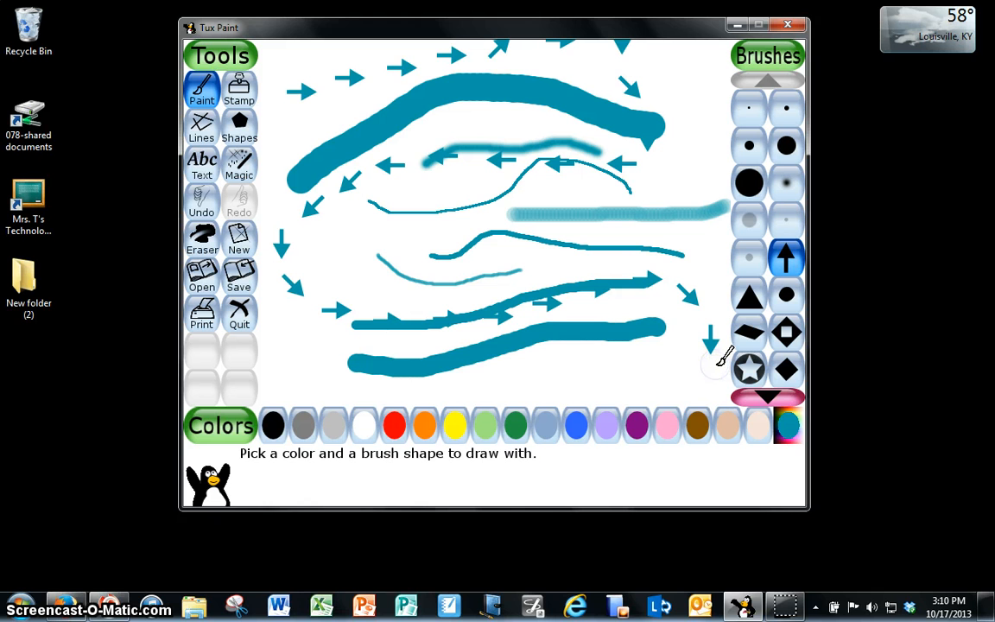
{"action": "mouse_move", "coordinate": [709, 106]}
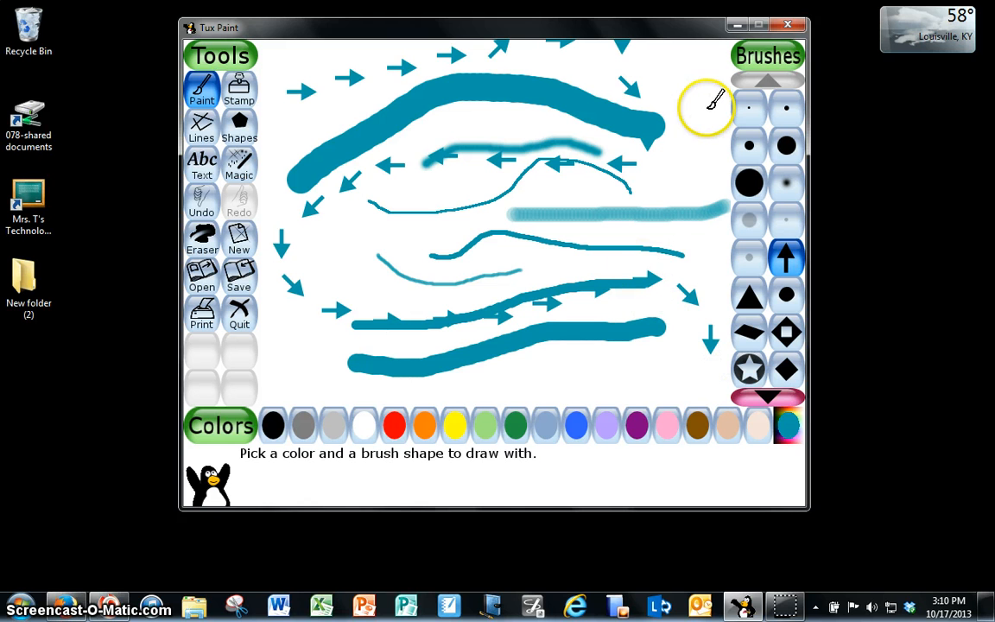
{"action": "mouse_move", "coordinate": [683, 178]}
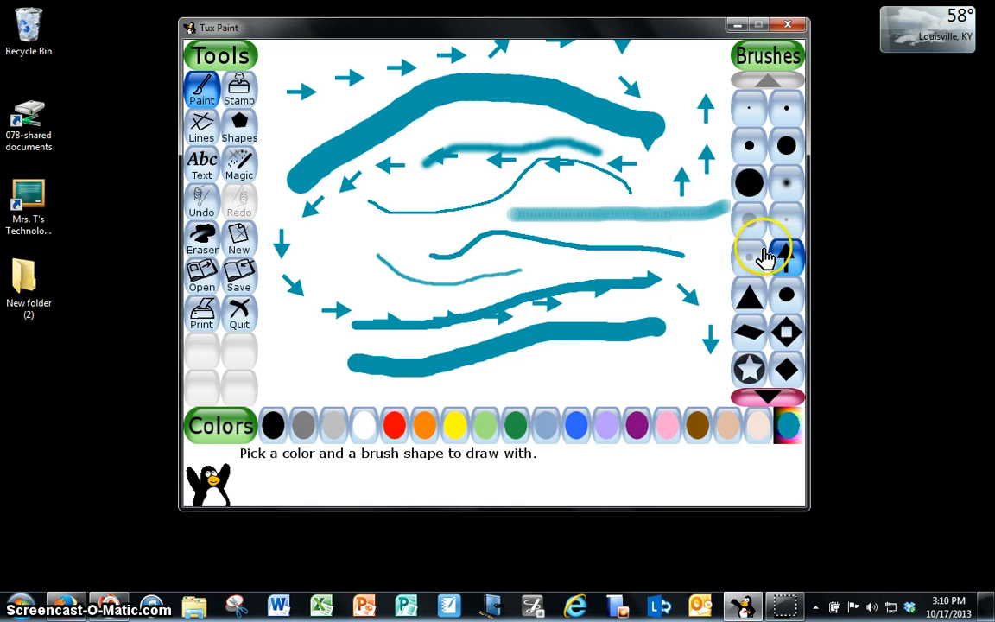
{"action": "left_click", "coordinate": [767, 82]}
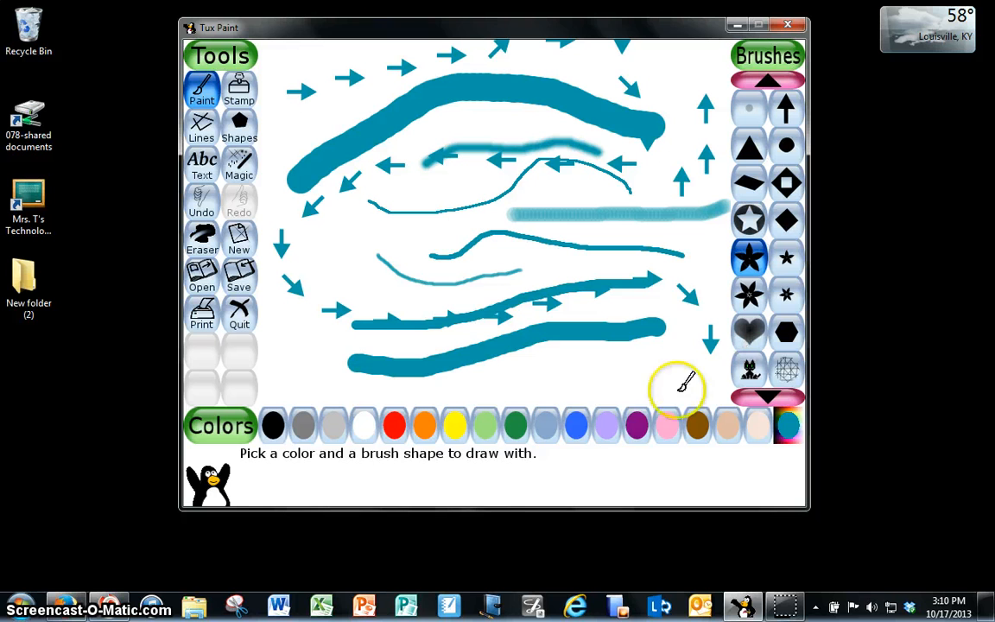
Step: Place a blue star, paint a thick fuzzy red band along the bottom, then choose dark grey
{"action": "left_click", "coordinate": [577, 425]}
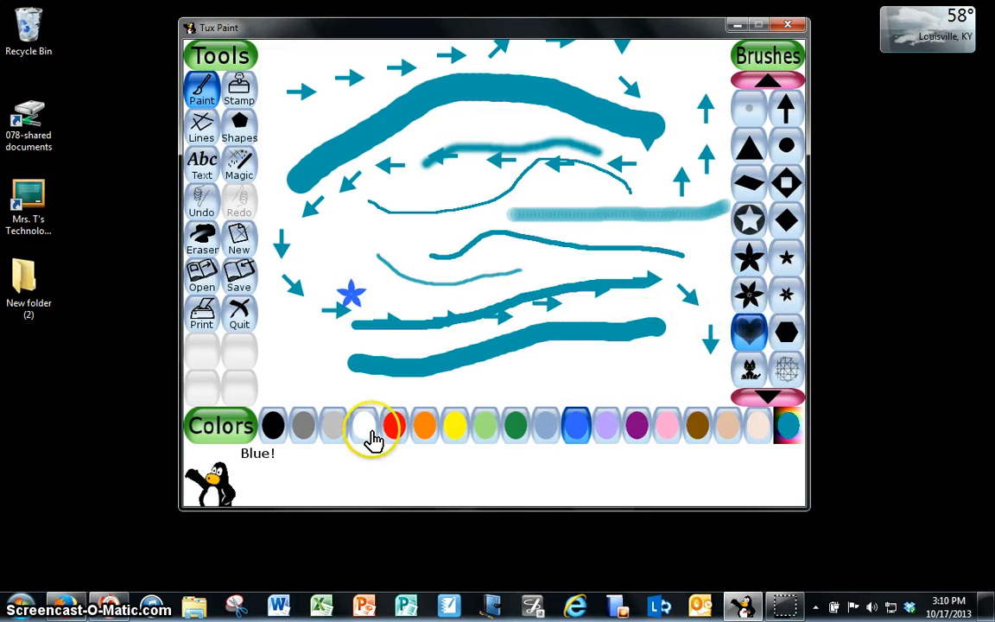
{"action": "left_click", "coordinate": [394, 425]}
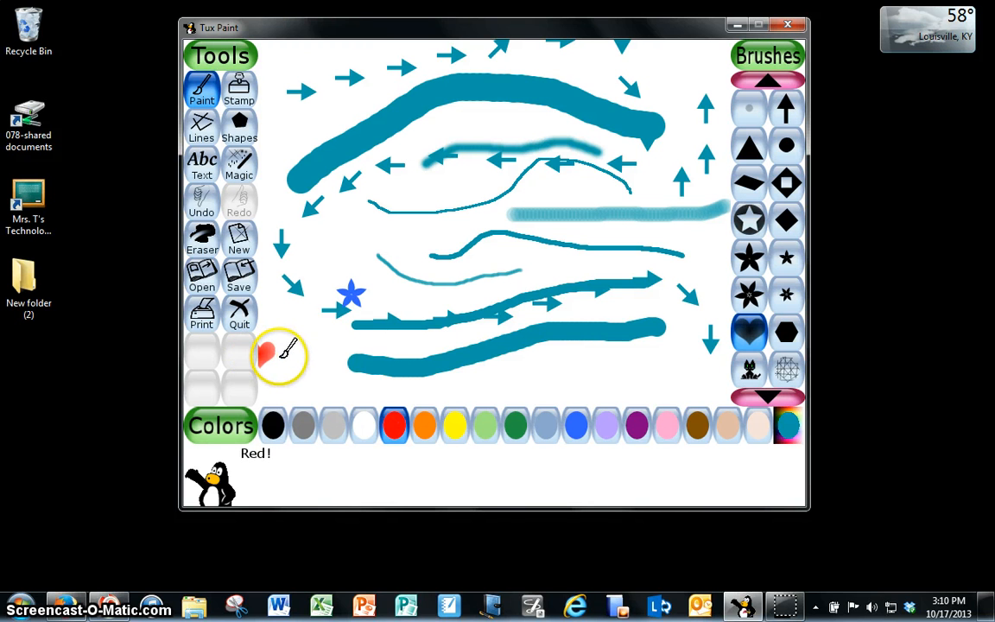
{"action": "left_click_drag", "start_coordinate": [277, 359], "coordinate": [670, 358]}
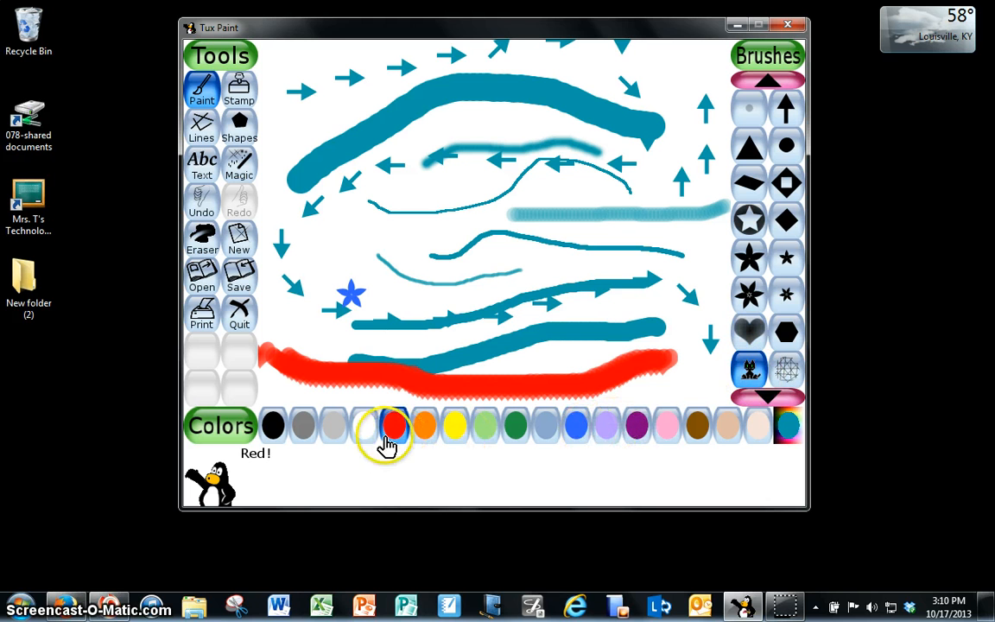
{"action": "left_click", "coordinate": [303, 425]}
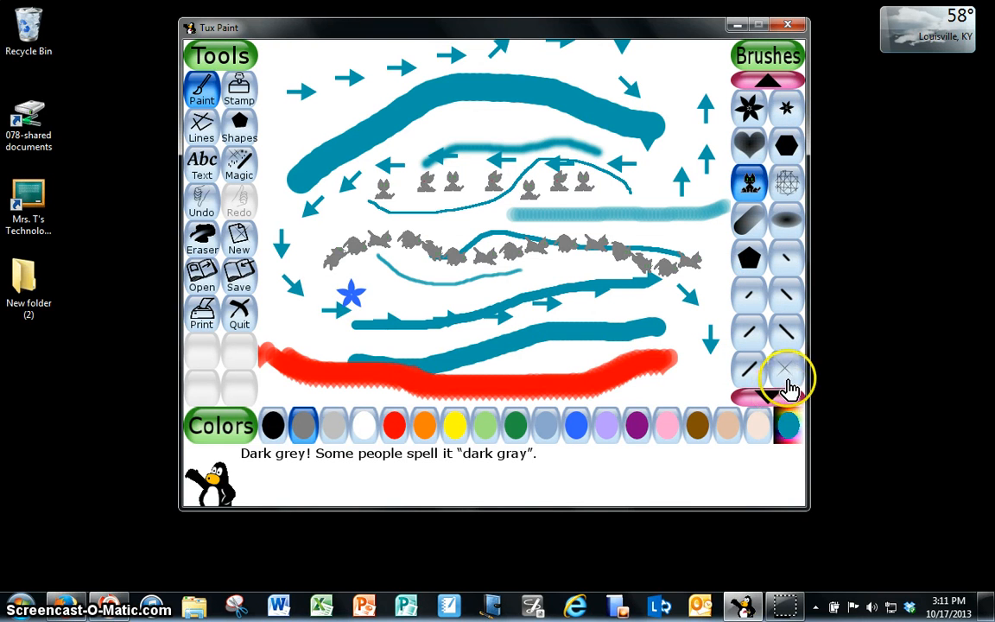
Step: Scatter pink sparkles along the top stroke and select the spiral brush
{"action": "left_click", "coordinate": [668, 425]}
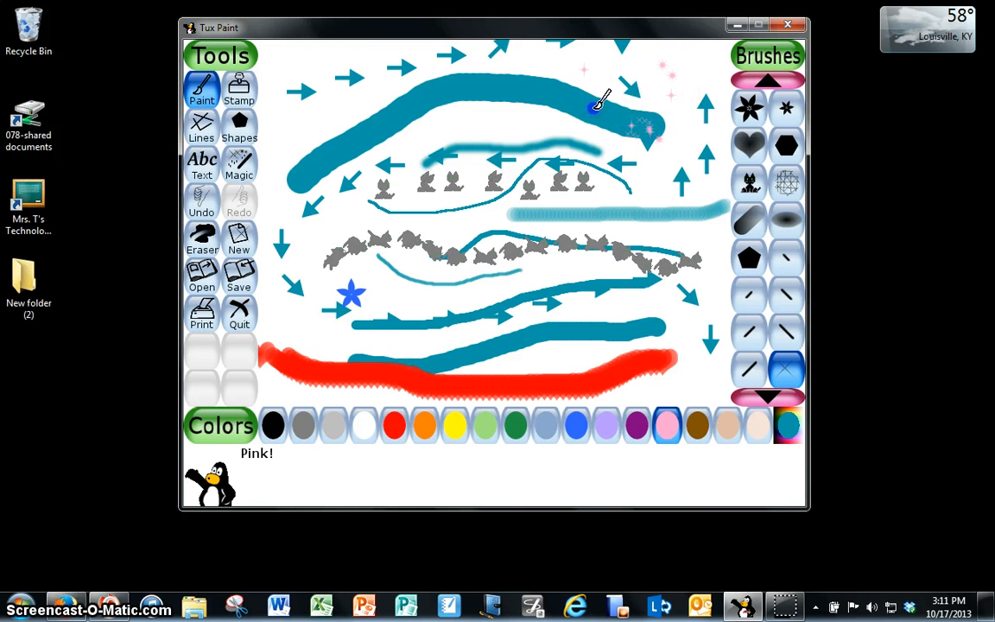
{"action": "left_click_drag", "start_coordinate": [592, 108], "coordinate": [670, 233]}
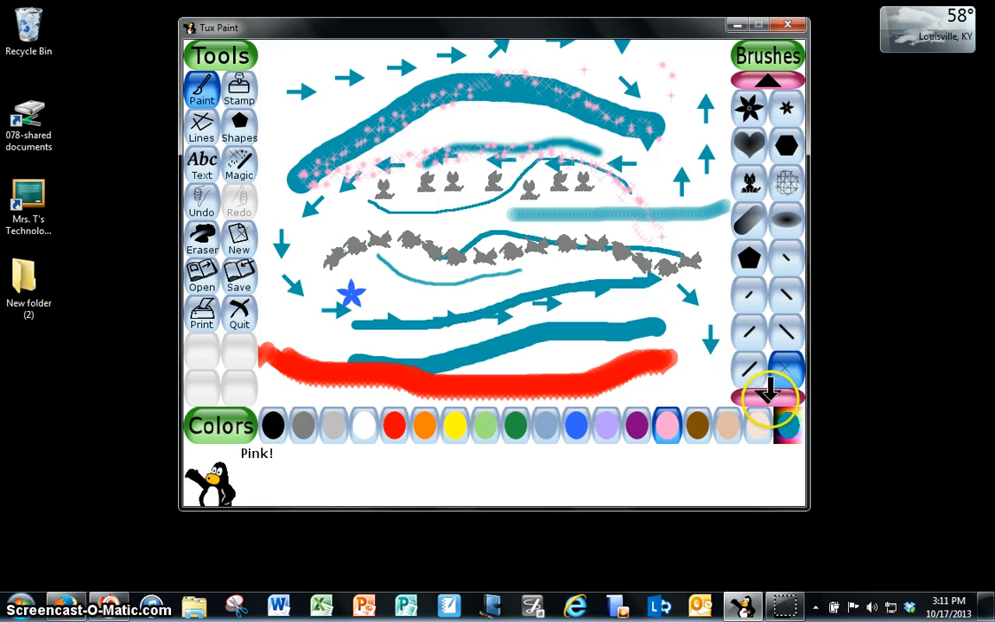
{"action": "left_click", "coordinate": [767, 397]}
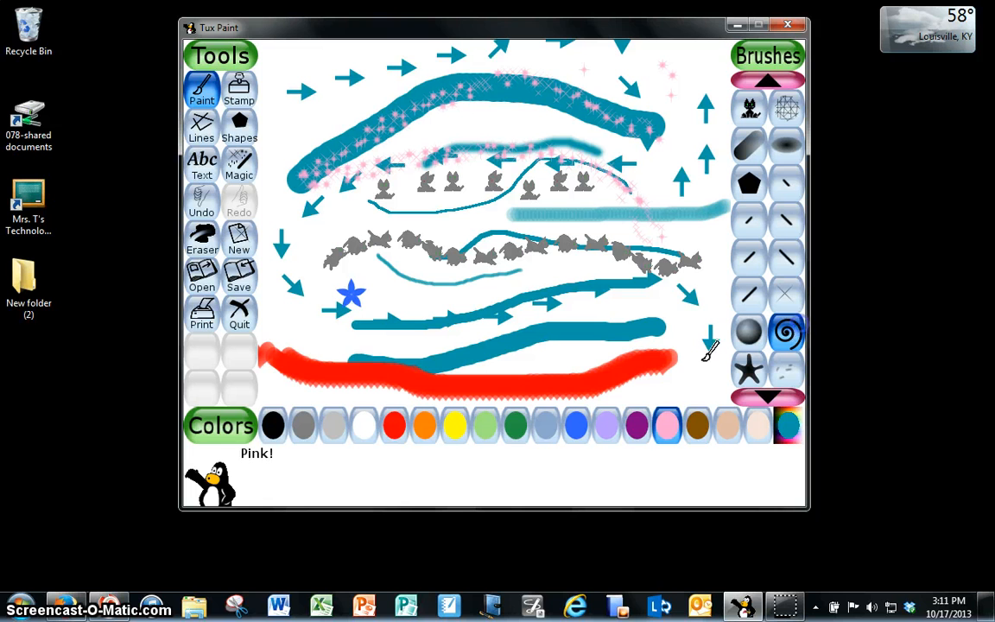
{"action": "left_click", "coordinate": [514, 424]}
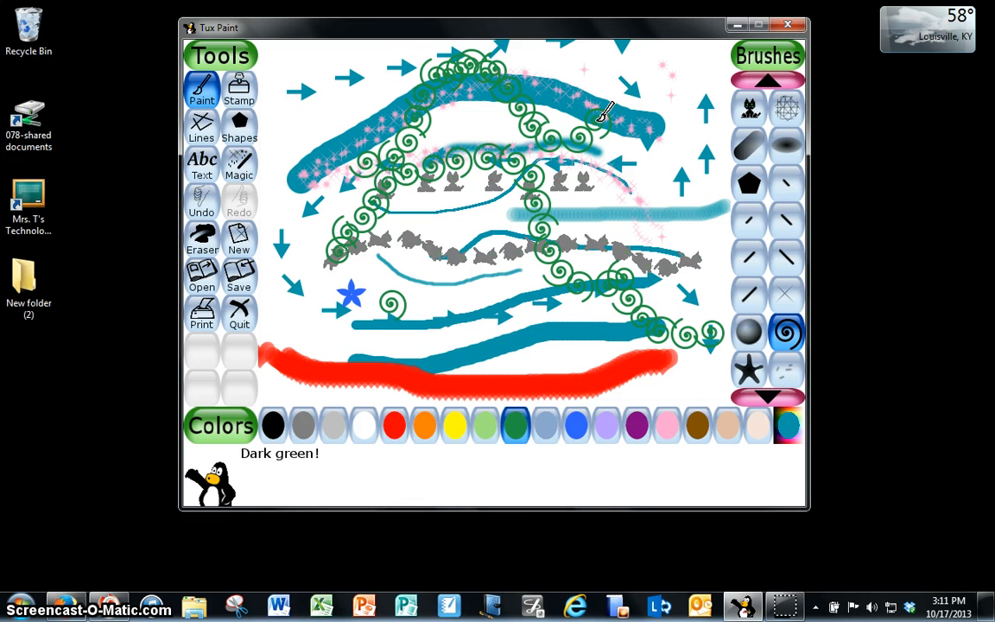
{"action": "mouse_move", "coordinate": [767, 396]}
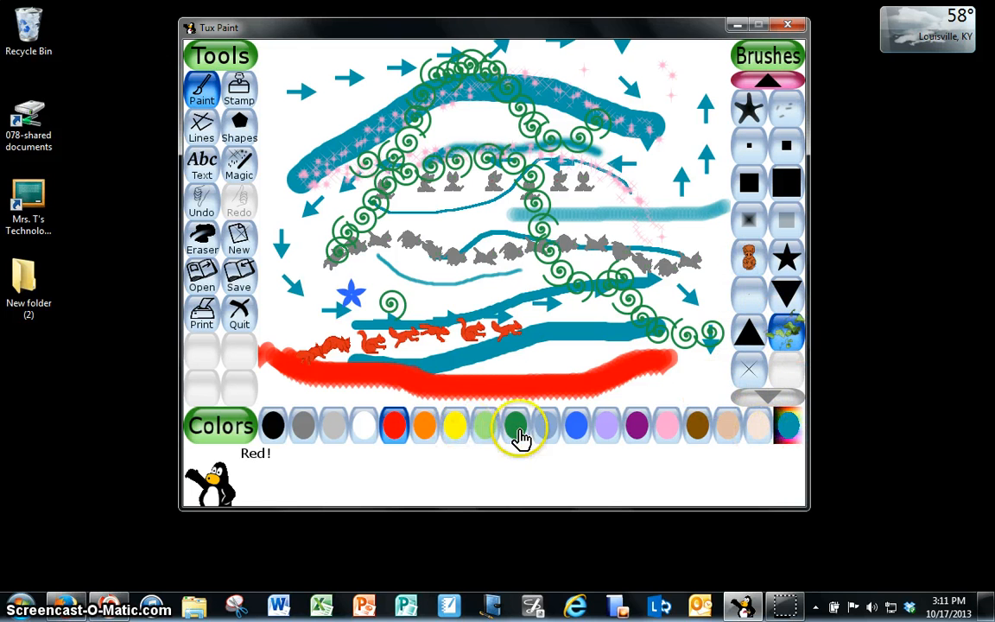
Step: Switch colours and sweep a sky-blue leafy band across the top of the canvas
{"action": "left_click", "coordinate": [515, 424]}
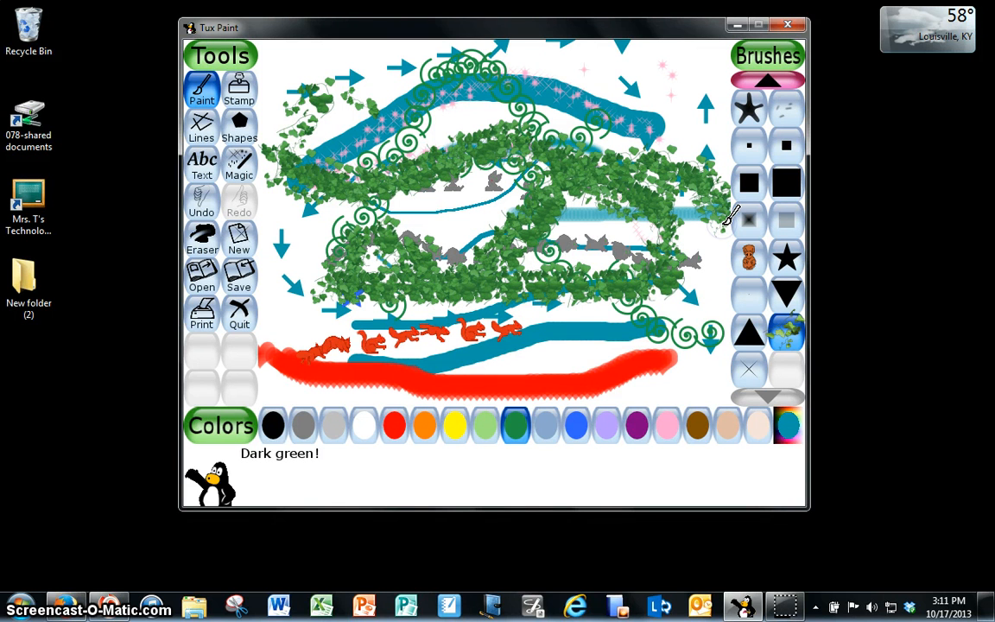
{"action": "mouse_move", "coordinate": [570, 425]}
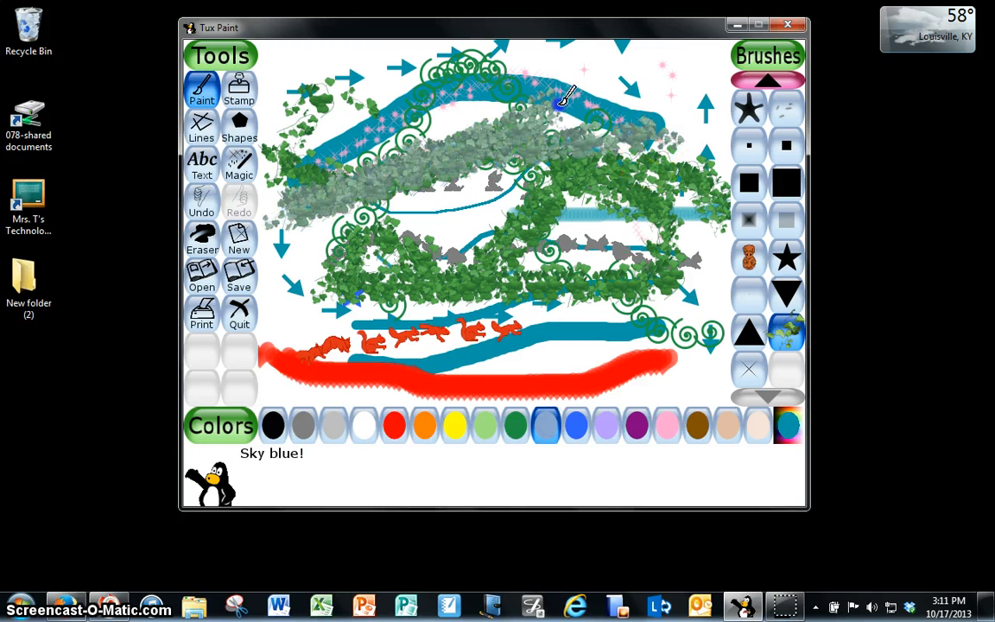
{"action": "left_click_drag", "start_coordinate": [561, 95], "coordinate": [277, 73]}
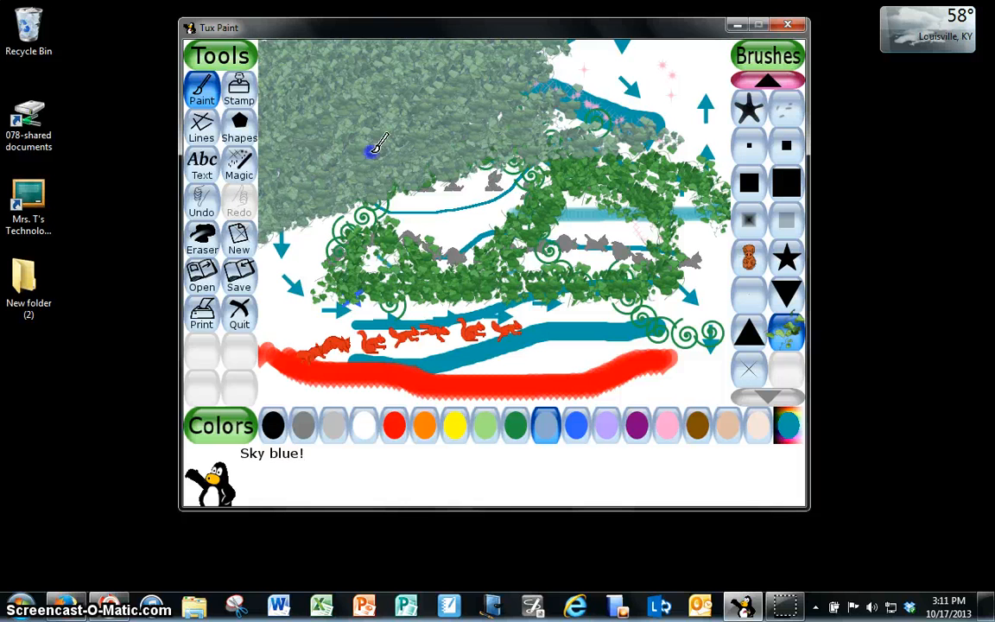
Step: Paint sky-blue leaves over the upper left and yellow leaves over the lower right
{"action": "left_click_drag", "start_coordinate": [376, 147], "coordinate": [527, 216]}
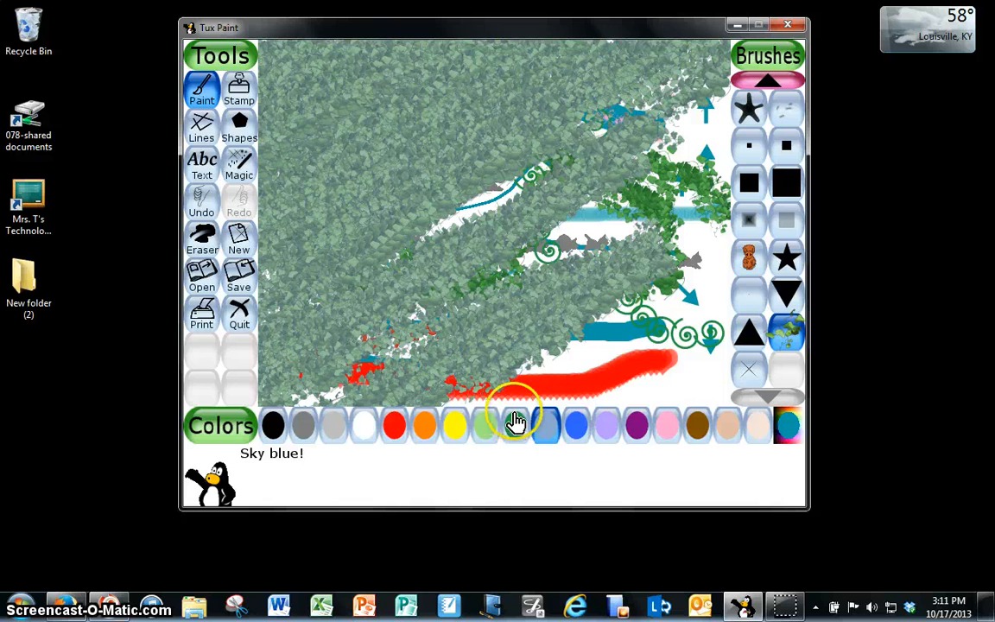
{"action": "left_click", "coordinate": [454, 424]}
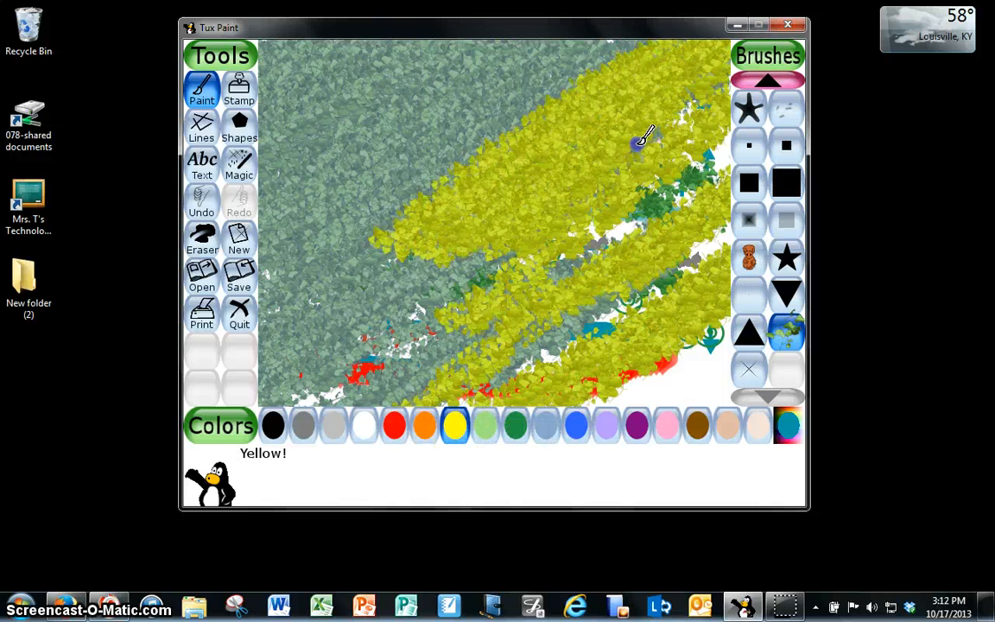
{"action": "left_click_drag", "start_coordinate": [640, 138], "coordinate": [518, 385]}
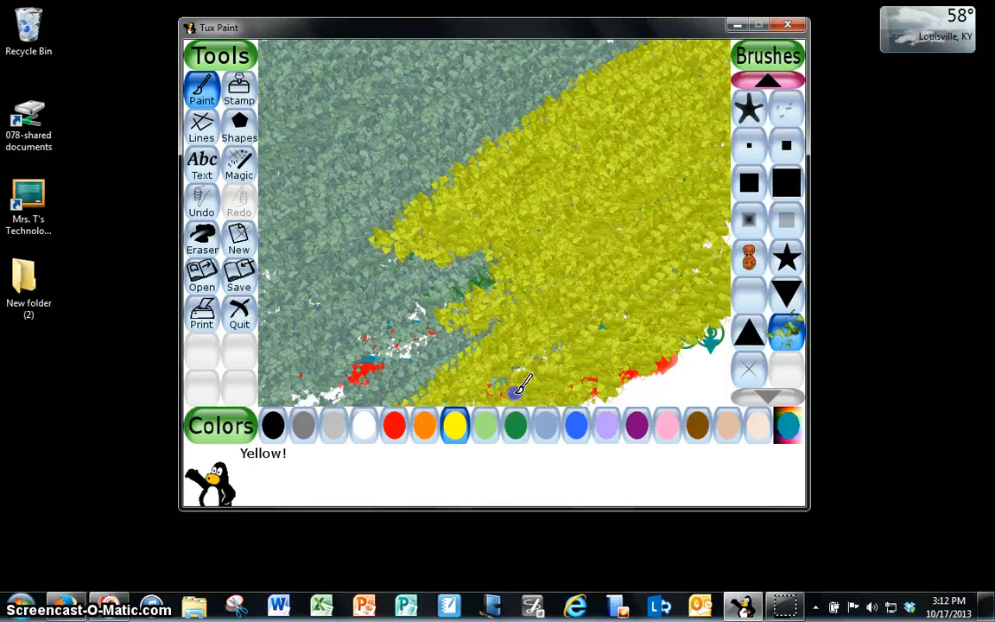
{"action": "left_click_drag", "start_coordinate": [519, 385], "coordinate": [605, 327]}
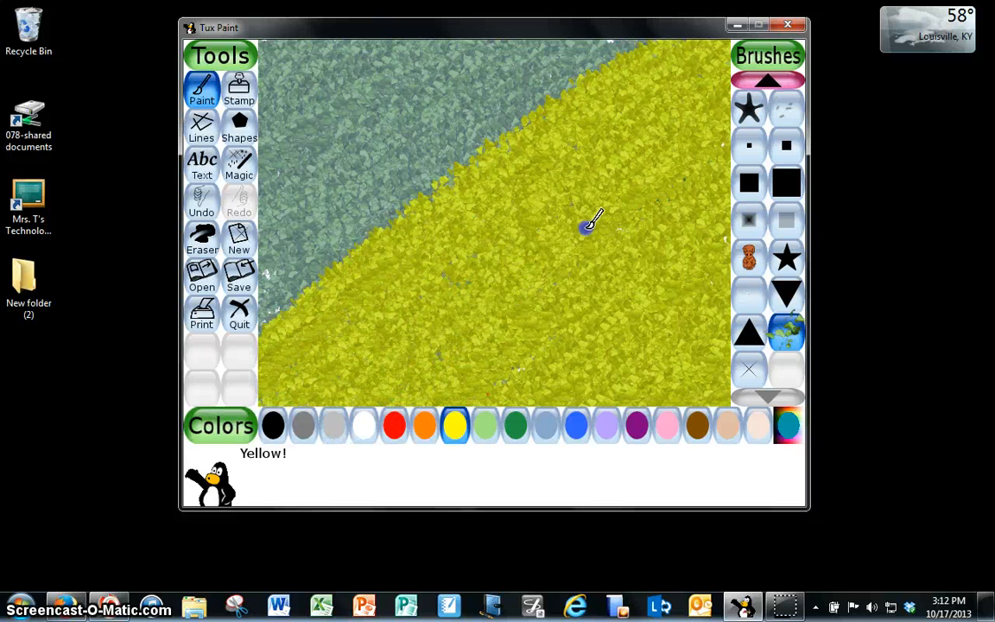
Step: Paint a pink leafy band diagonally between the blue and yellow areas
{"action": "left_click", "coordinate": [667, 425]}
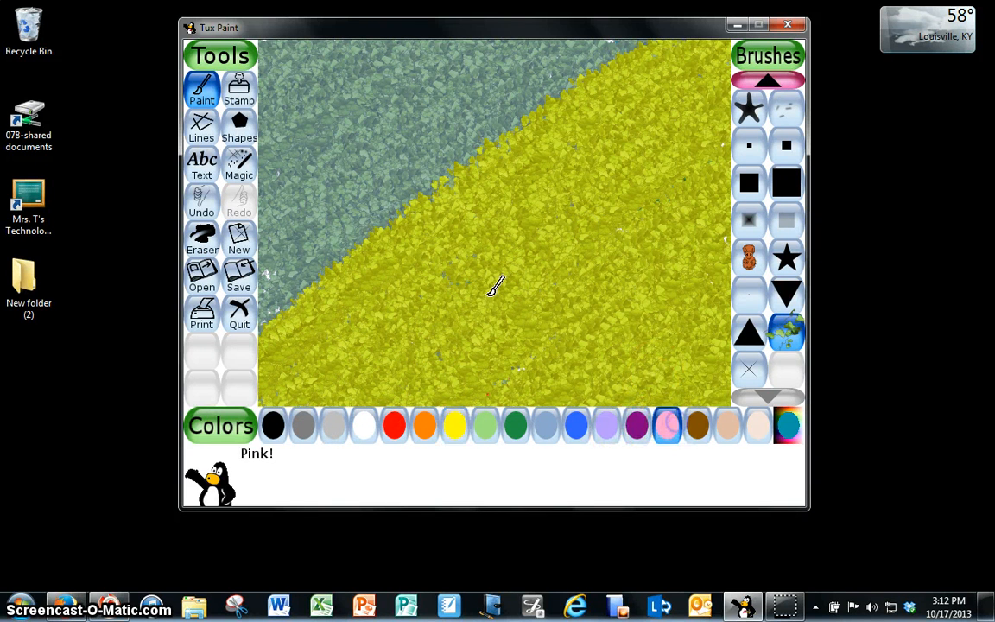
{"action": "left_click_drag", "start_coordinate": [495, 286], "coordinate": [406, 191]}
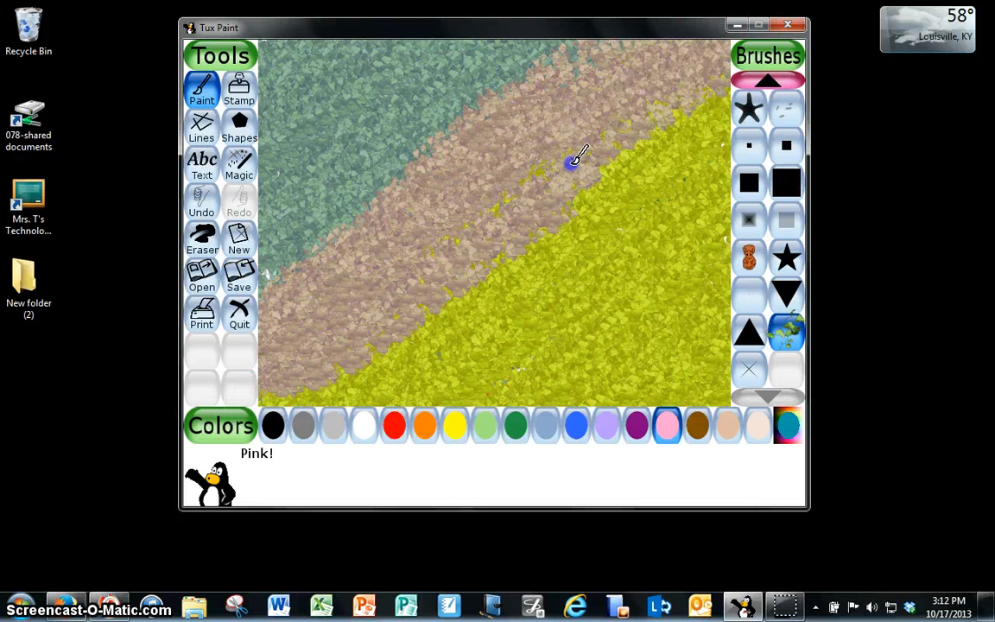
{"action": "left_click_drag", "start_coordinate": [575, 164], "coordinate": [626, 130]}
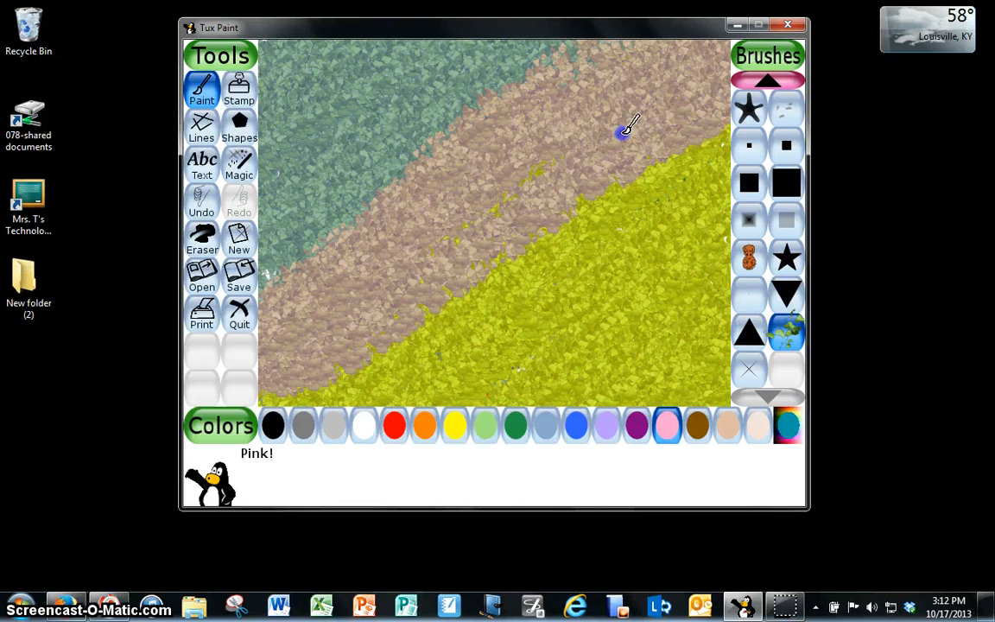
{"action": "left_click_drag", "start_coordinate": [627, 130], "coordinate": [350, 346]}
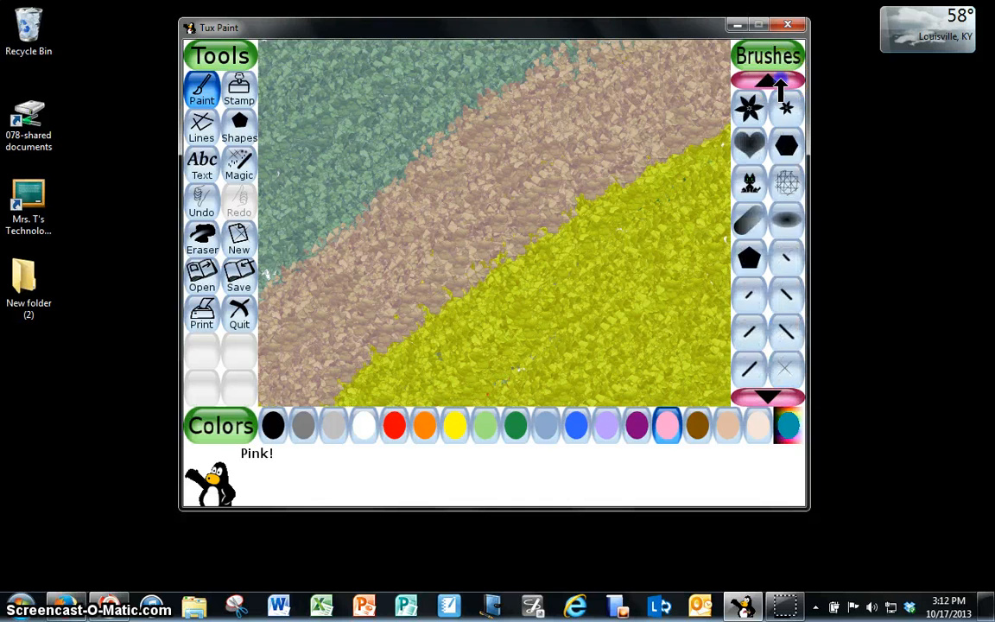
Step: Choose the large solid round brush and paint the entire upper half solid blue
{"action": "left_click", "coordinate": [768, 81]}
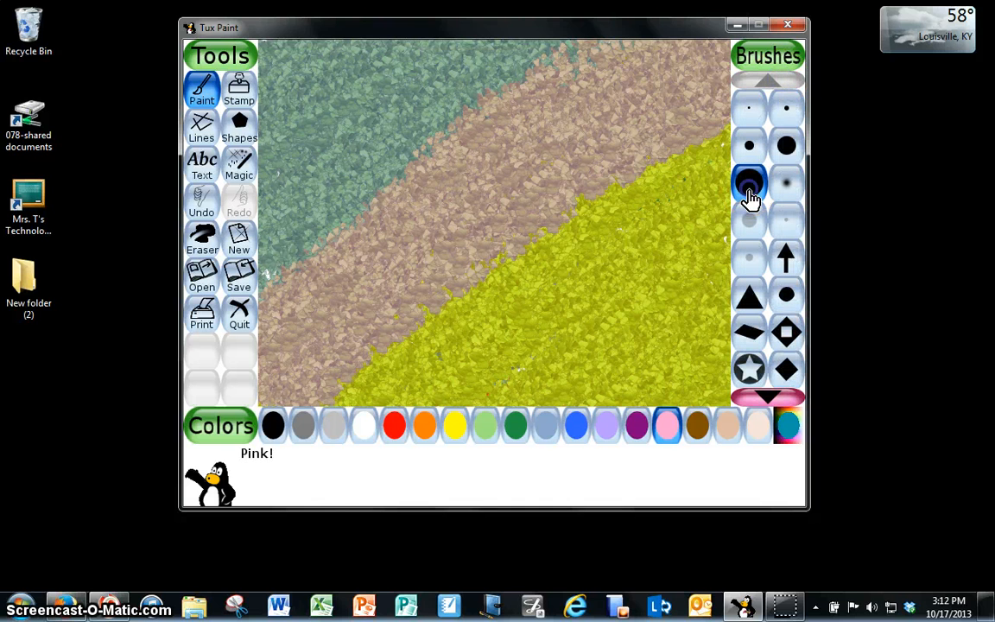
{"action": "left_click", "coordinate": [577, 424]}
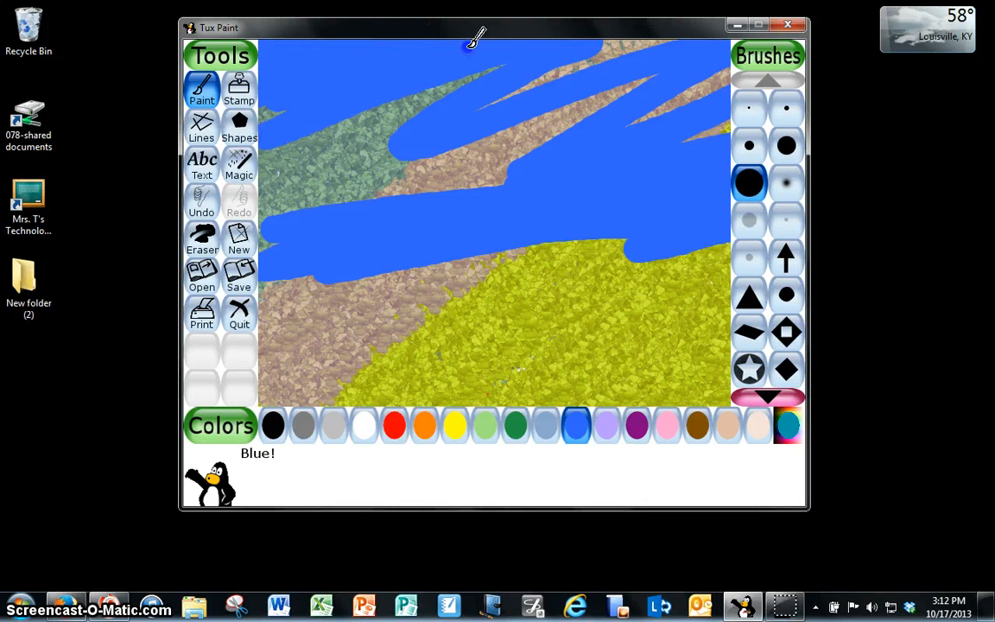
{"action": "left_click_drag", "start_coordinate": [475, 47], "coordinate": [307, 198]}
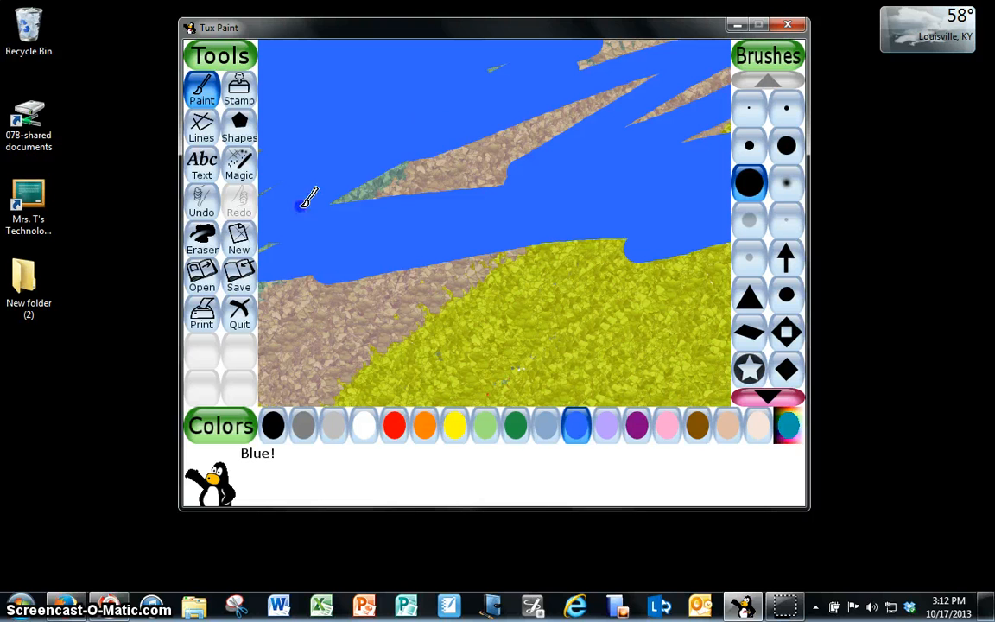
{"action": "left_click_drag", "start_coordinate": [305, 202], "coordinate": [430, 117]}
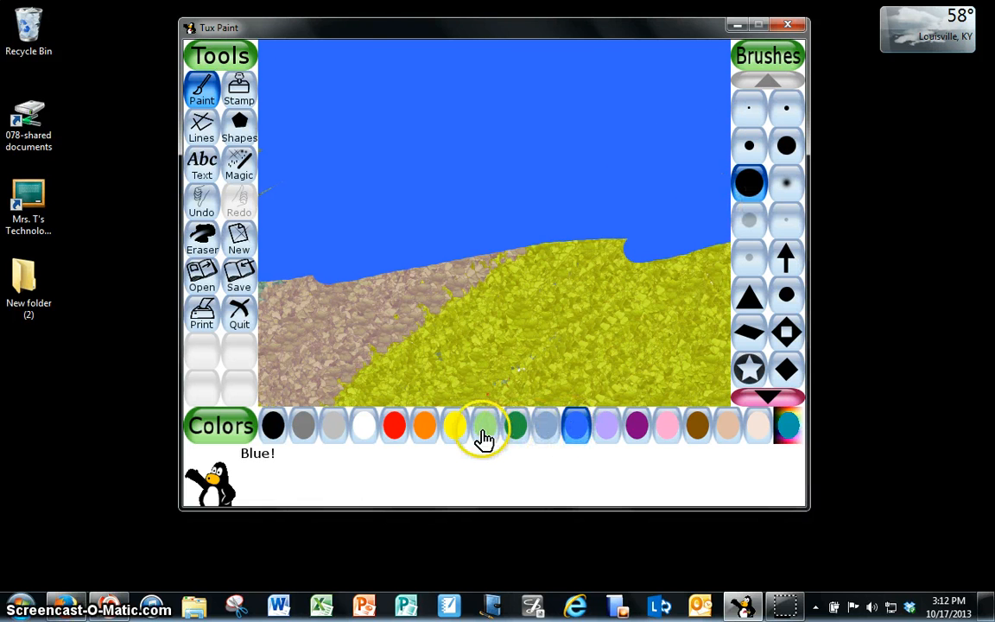
Step: Pick light green and paint grass across the whole bottom half
{"action": "left_click", "coordinate": [485, 425]}
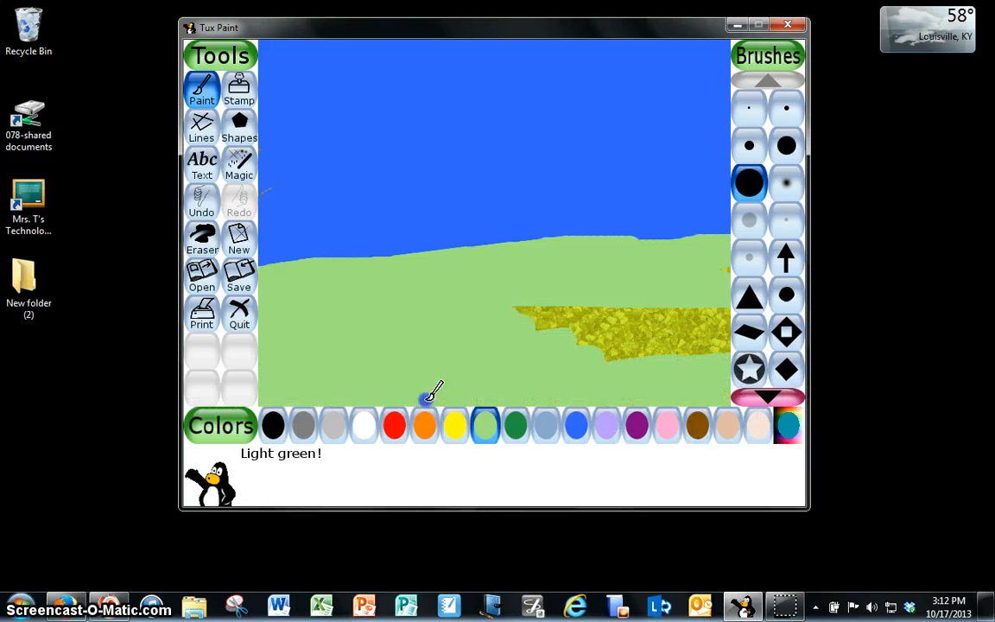
{"action": "left_click_drag", "start_coordinate": [432, 393], "coordinate": [691, 363]}
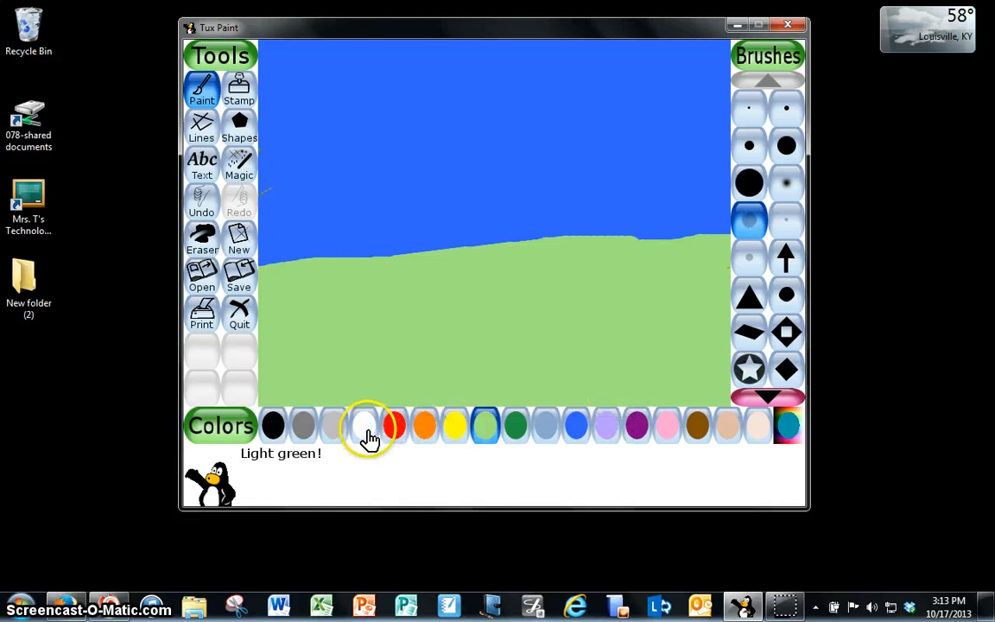
Step: Paint a blurry white cloud in the sky, then scroll through the brush shapes
{"action": "left_click", "coordinate": [363, 424]}
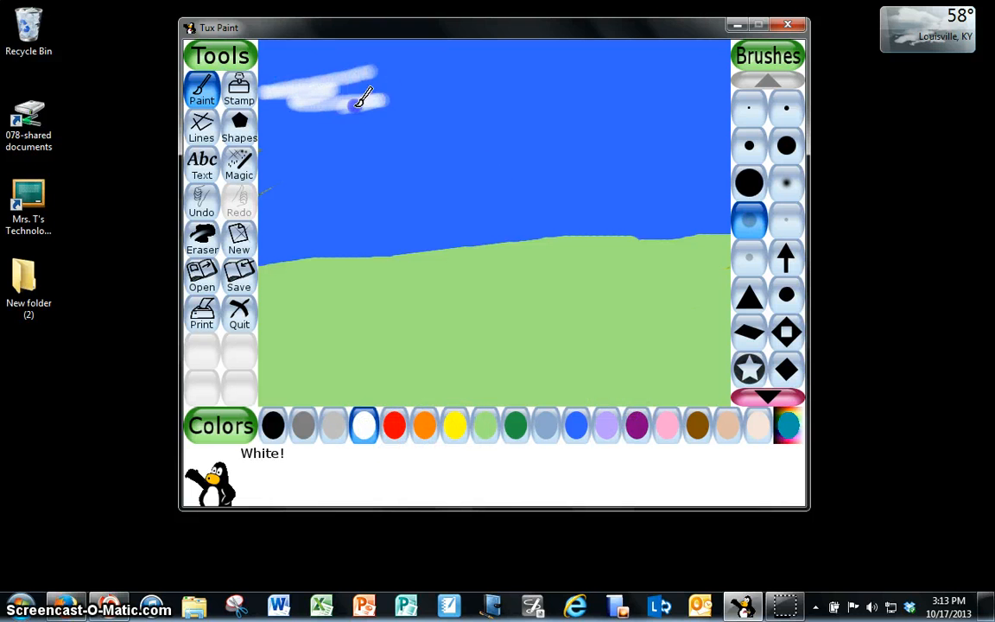
{"action": "left_click_drag", "start_coordinate": [363, 95], "coordinate": [458, 69]}
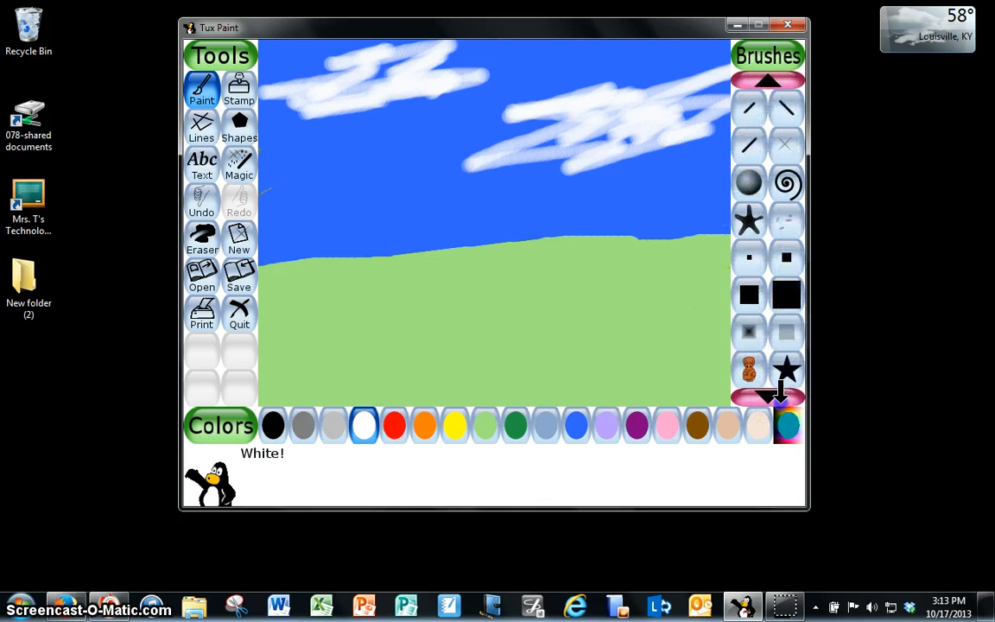
{"action": "left_click", "coordinate": [768, 395]}
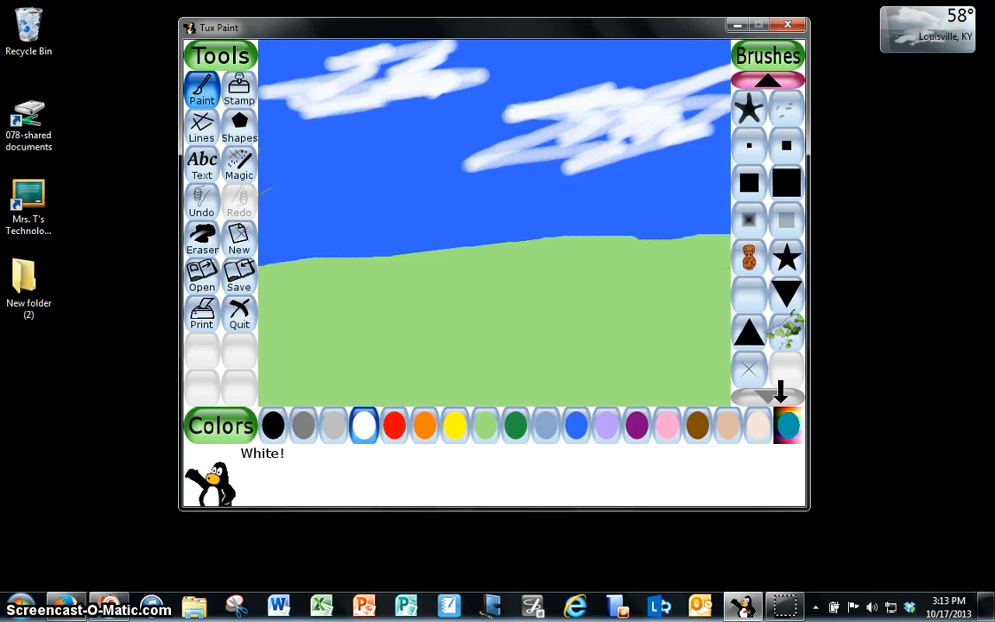
{"action": "left_click", "coordinate": [767, 82]}
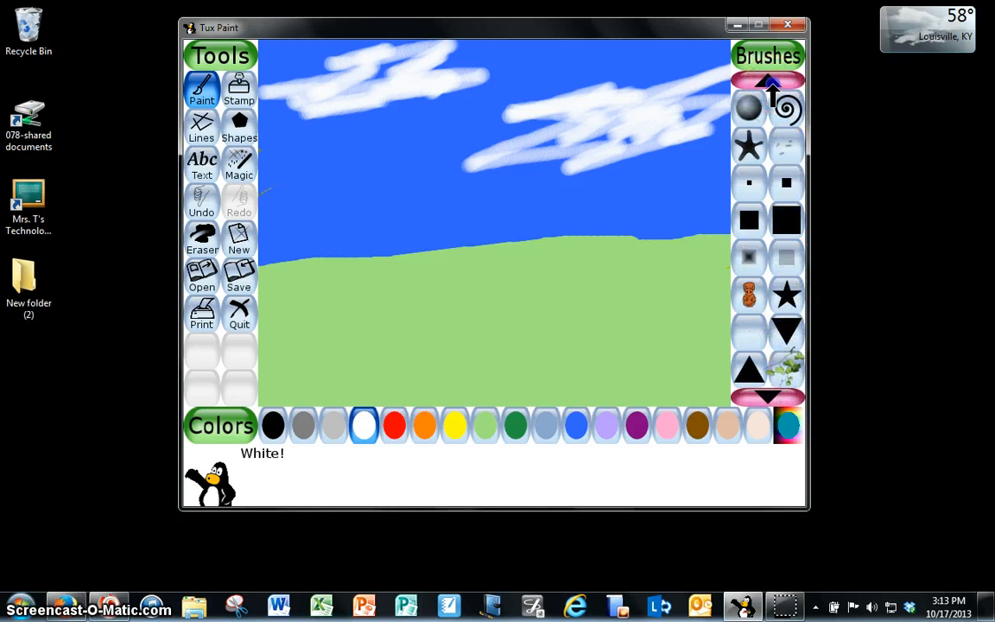